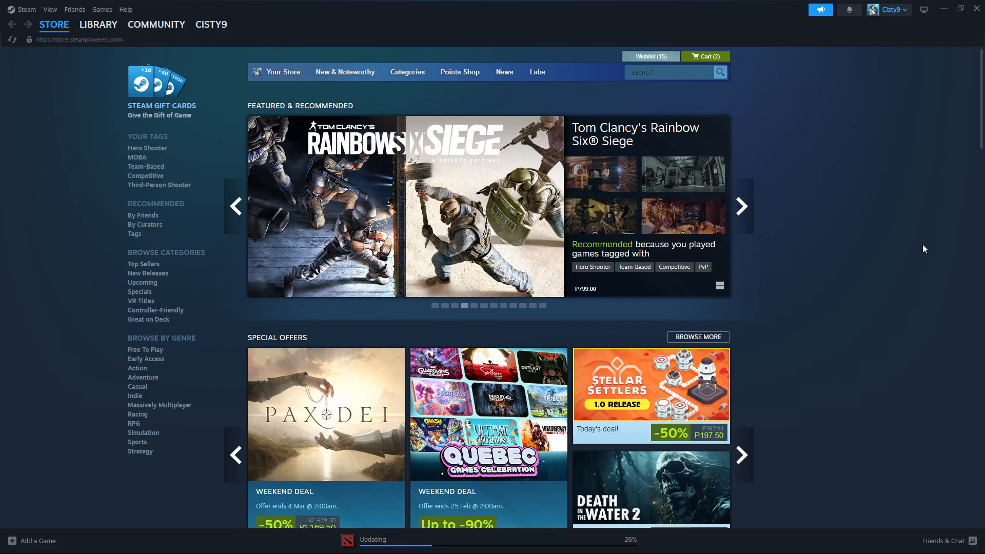
{"action": "mouse_move", "coordinate": [903, 251]}
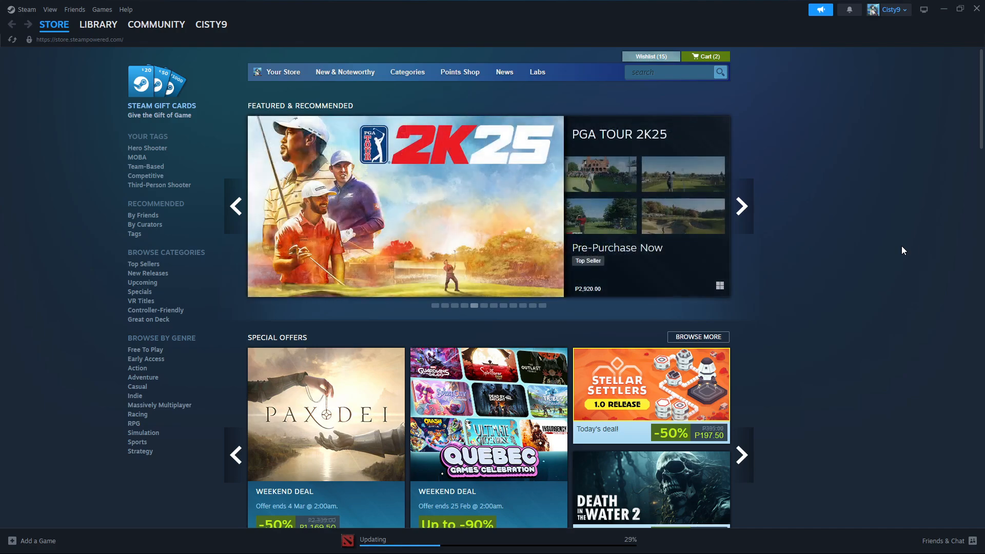
{"action": "mouse_move", "coordinate": [702, 297]}
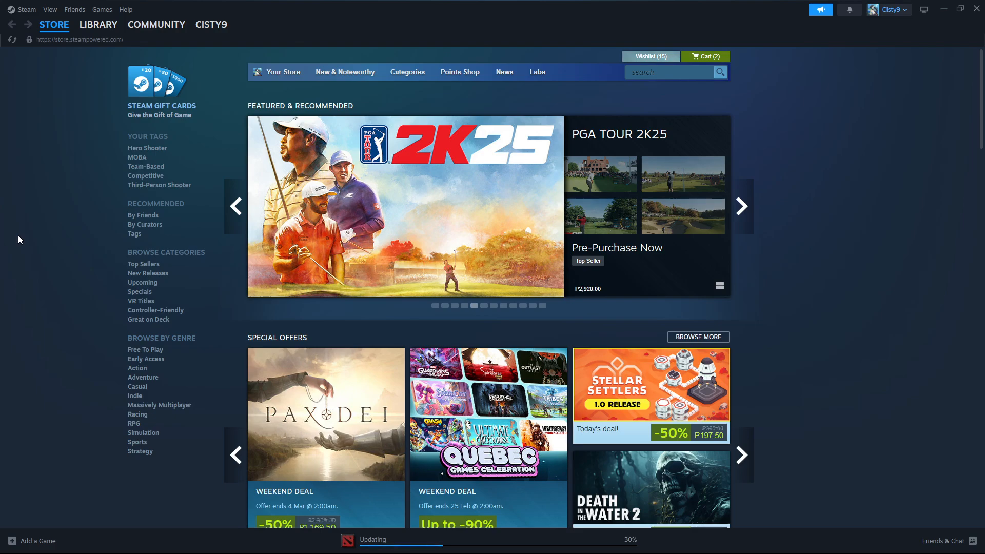
{"action": "mouse_move", "coordinate": [879, 233]}
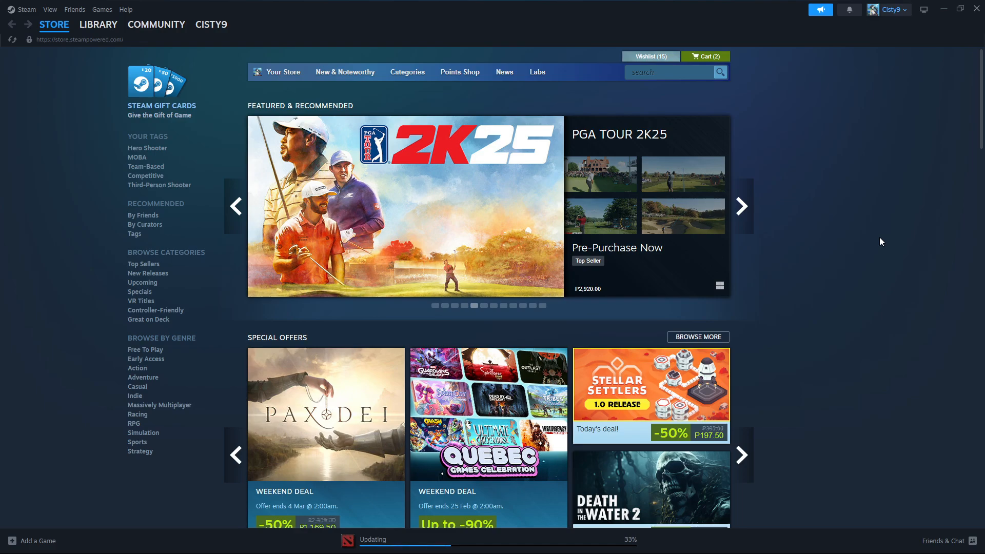
{"action": "mouse_move", "coordinate": [848, 228]}
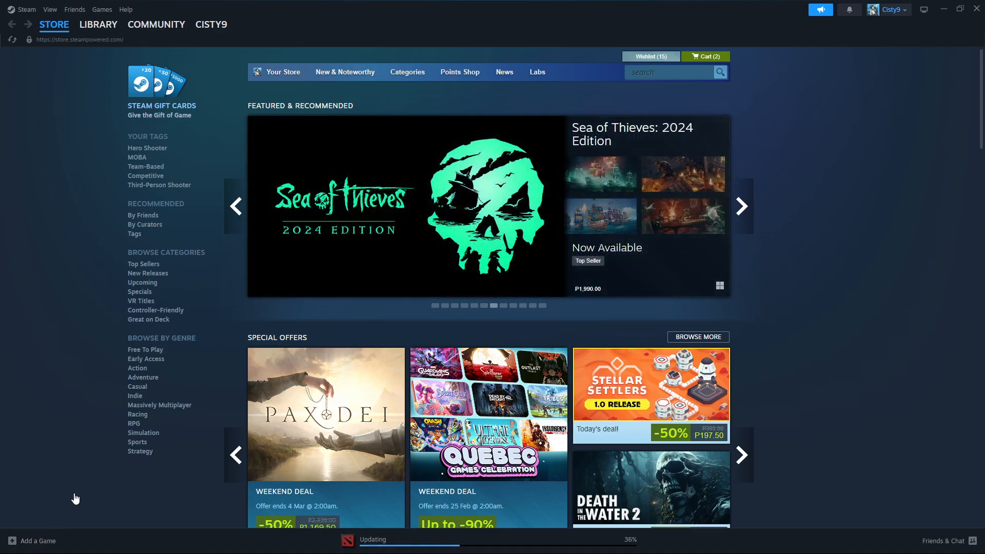
{"action": "mouse_move", "coordinate": [118, 521]}
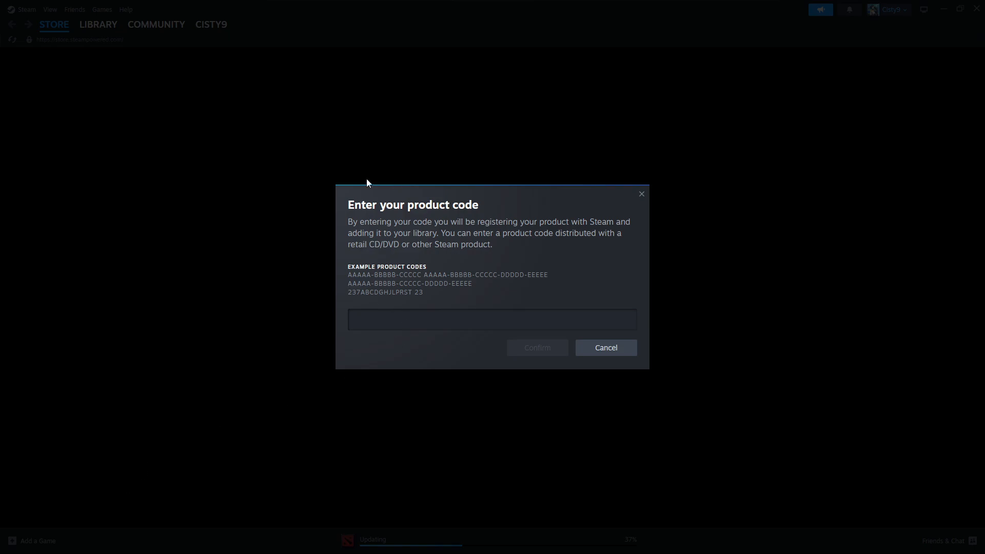
{"action": "mouse_move", "coordinate": [457, 231]}
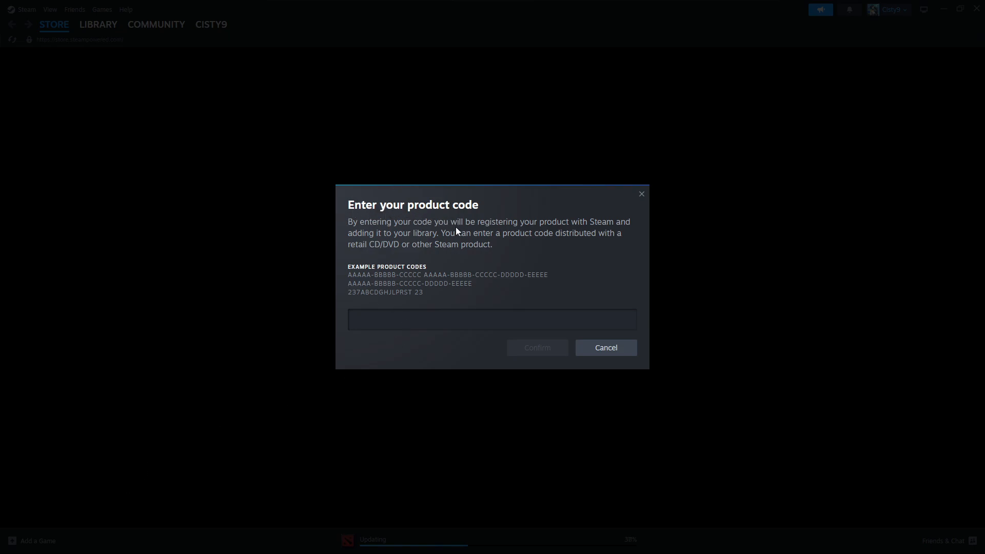
{"action": "mouse_move", "coordinate": [492, 327]}
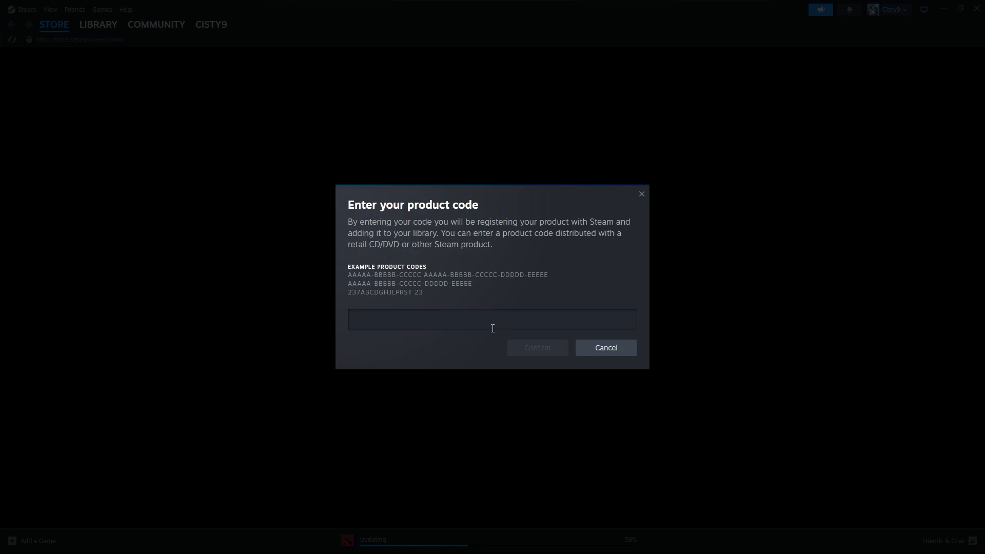
{"action": "mouse_move", "coordinate": [462, 281]}
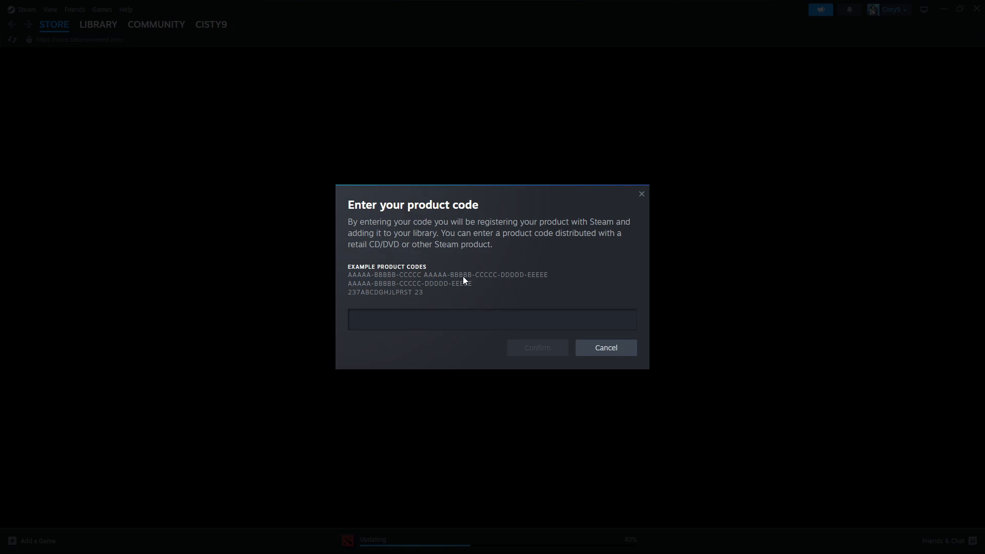
{"action": "left_click", "coordinate": [491, 320]}
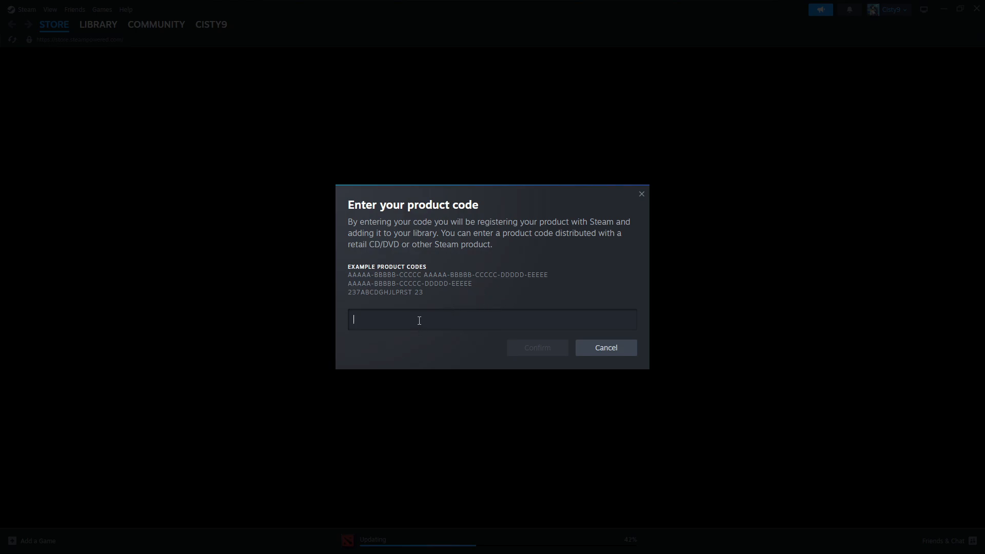
{"action": "mouse_move", "coordinate": [572, 269]}
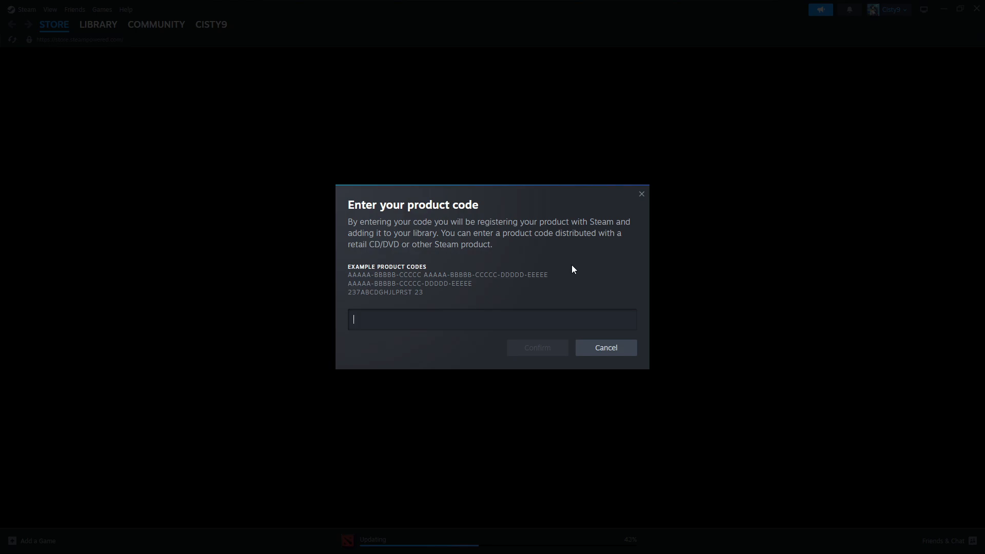
{"action": "mouse_move", "coordinate": [595, 275]}
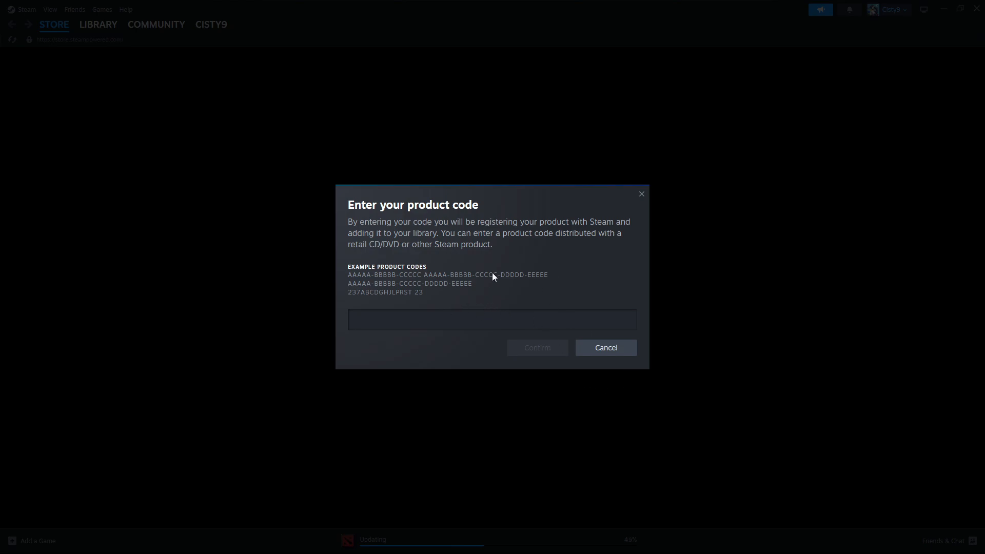
{"action": "mouse_move", "coordinate": [537, 346]}
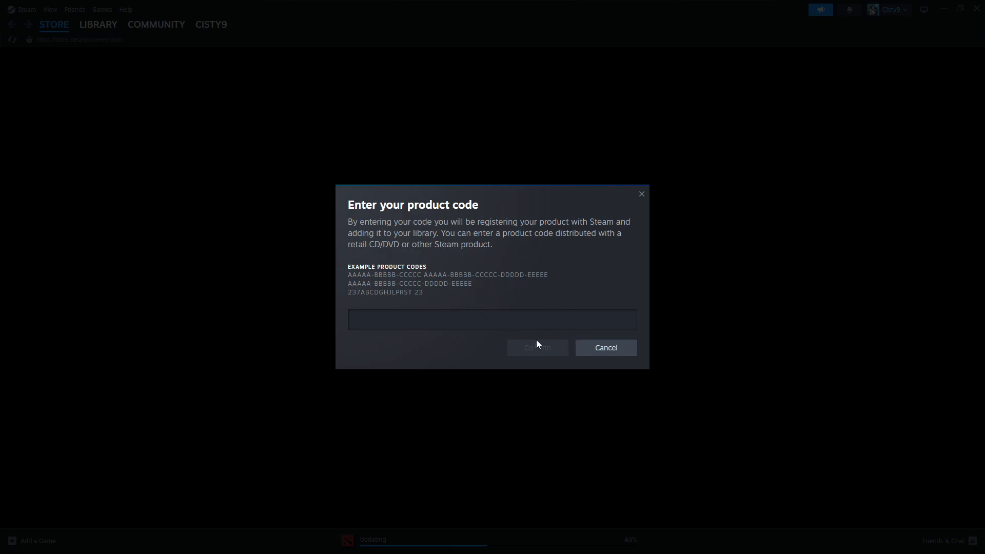
{"action": "mouse_move", "coordinate": [542, 352]}
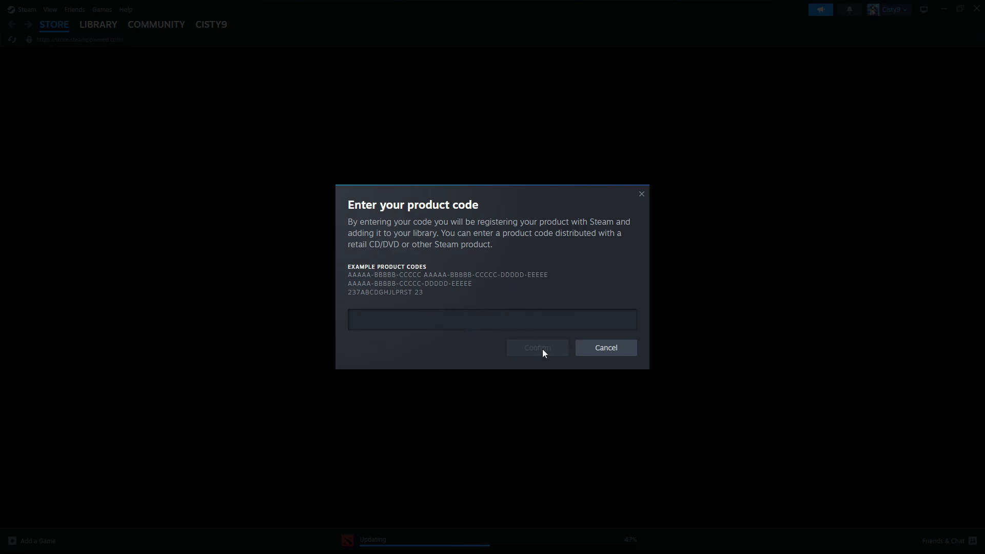
{"action": "left_click", "coordinate": [605, 347]}
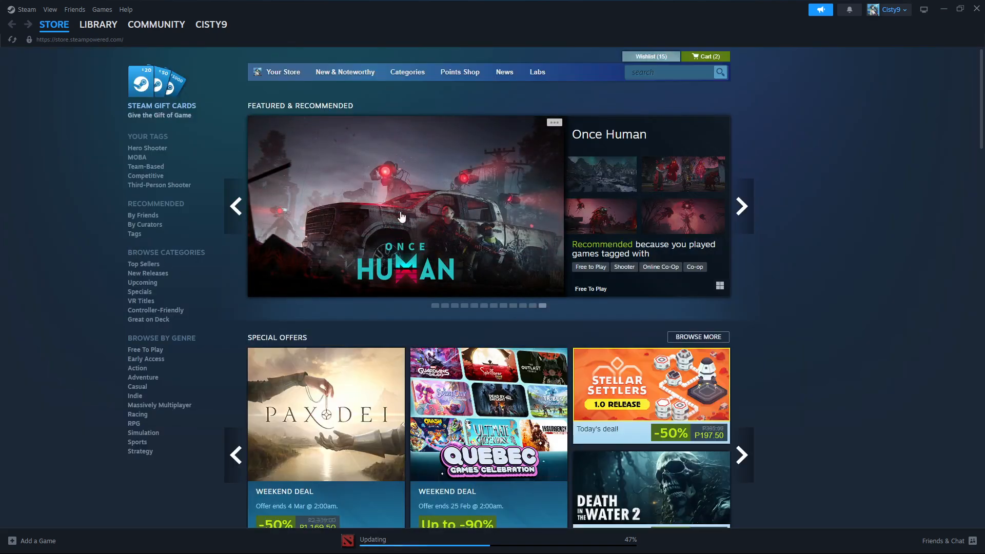
{"action": "mouse_move", "coordinate": [178, 529]}
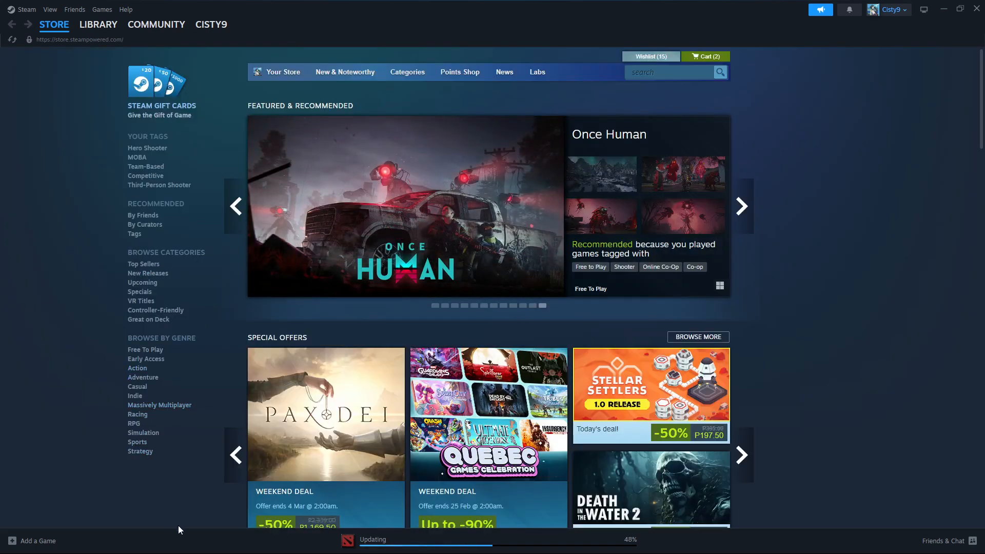